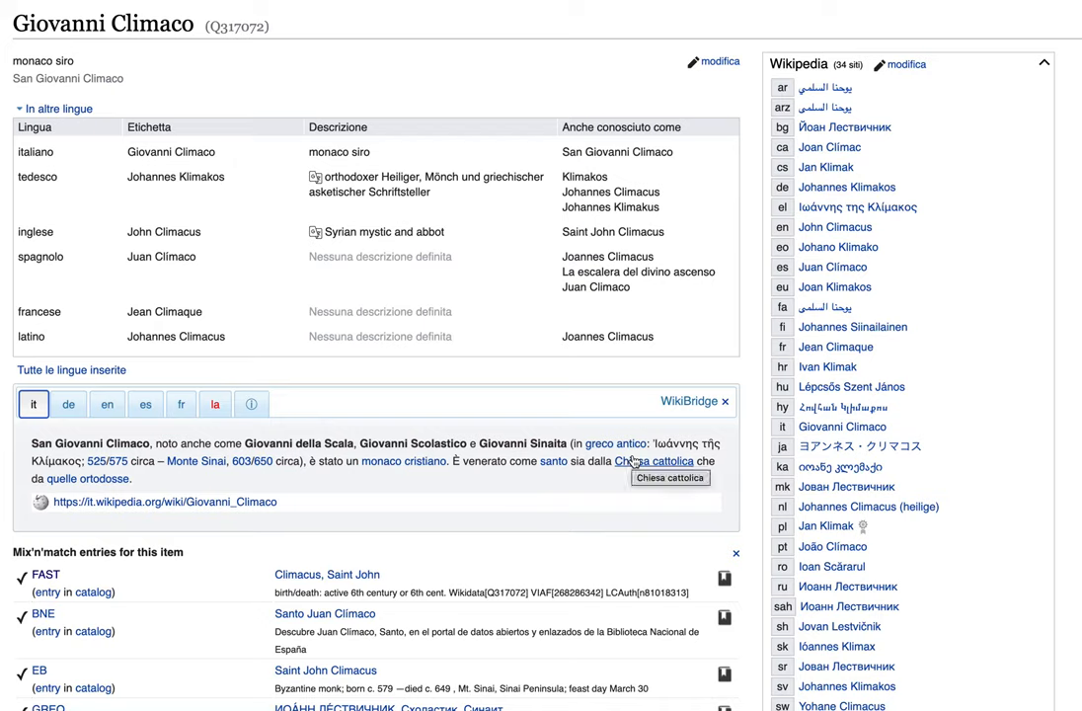
mouse_move(627, 381)
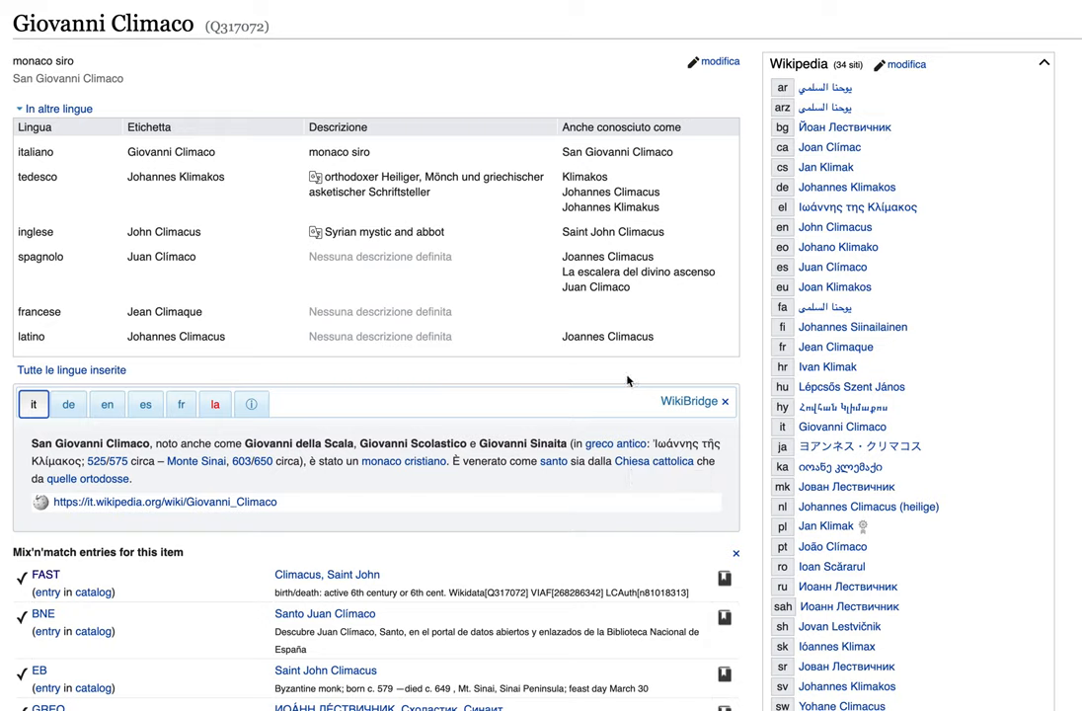
mouse_move(426, 410)
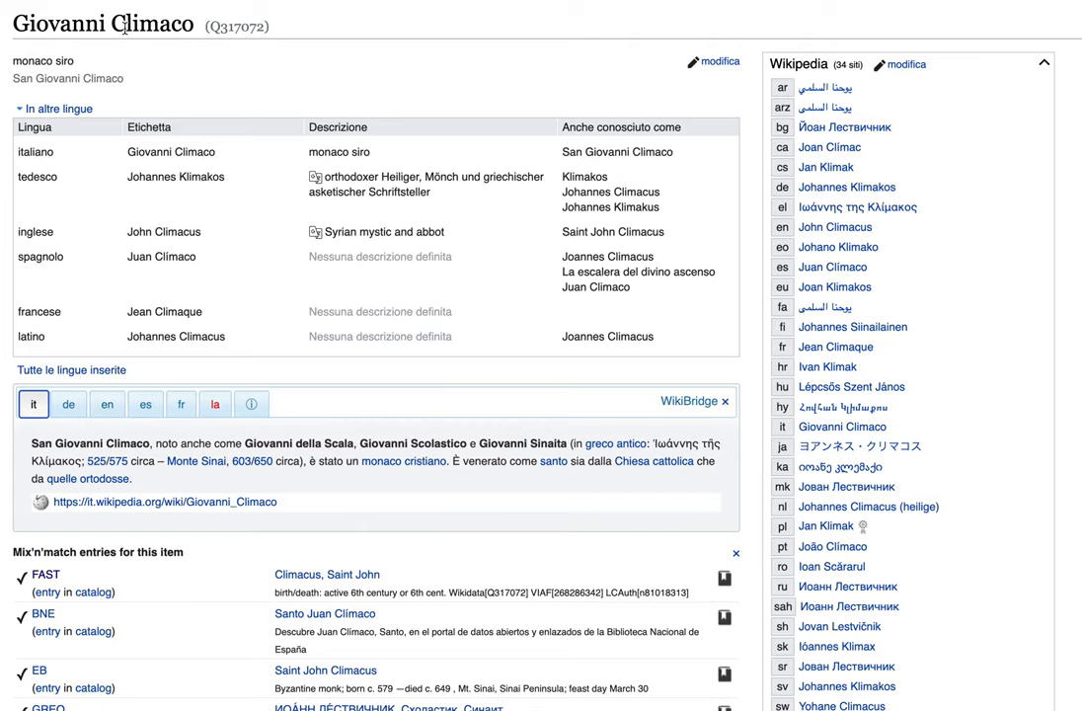
mouse_move(217, 92)
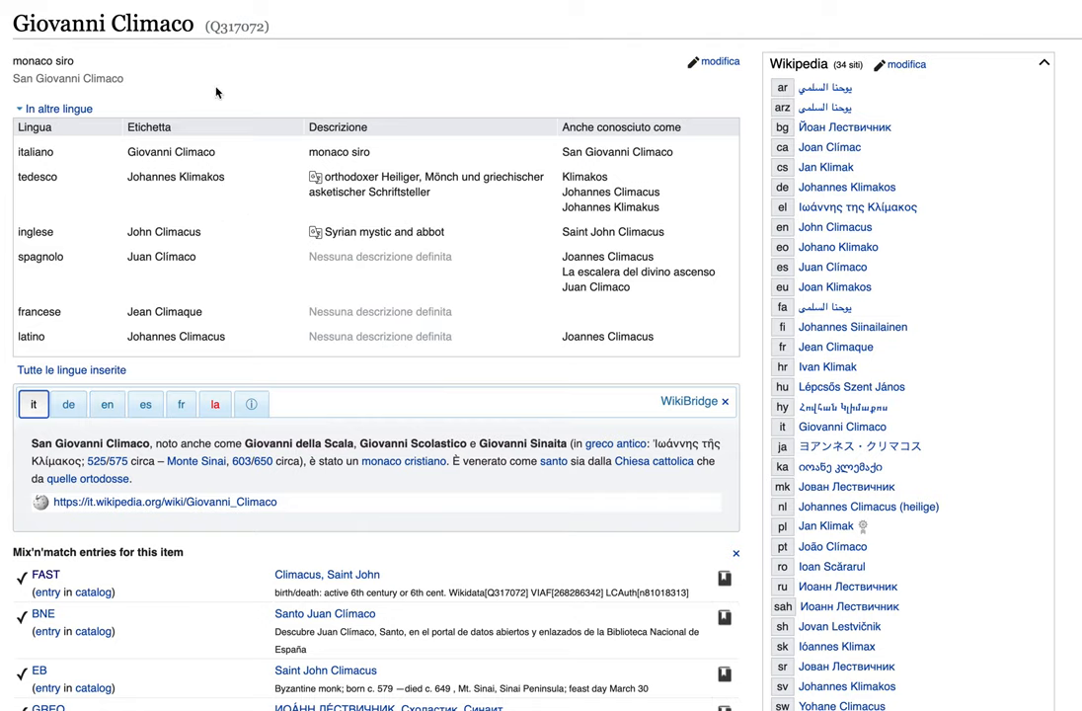
mouse_move(57, 152)
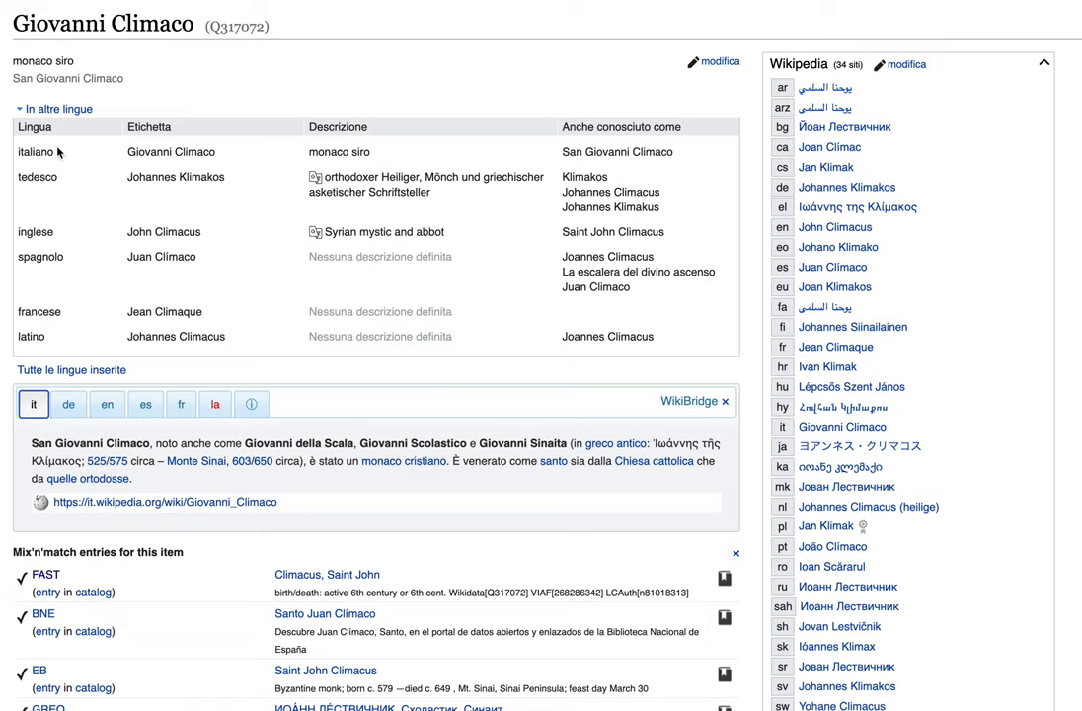
mouse_move(83, 253)
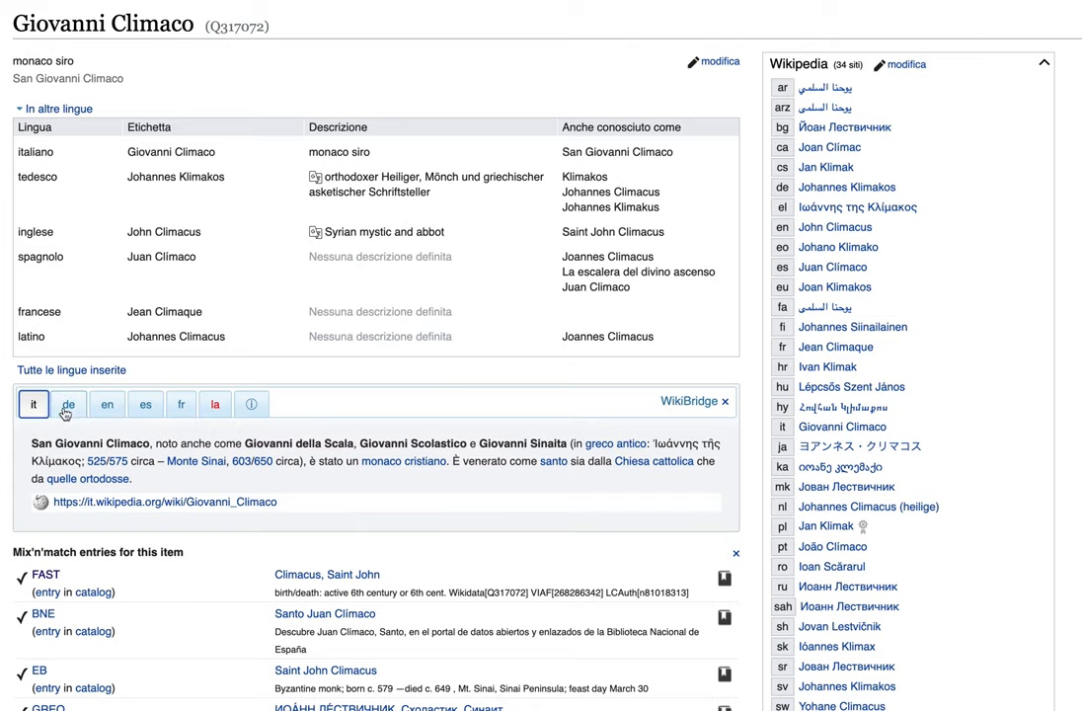
mouse_move(107, 403)
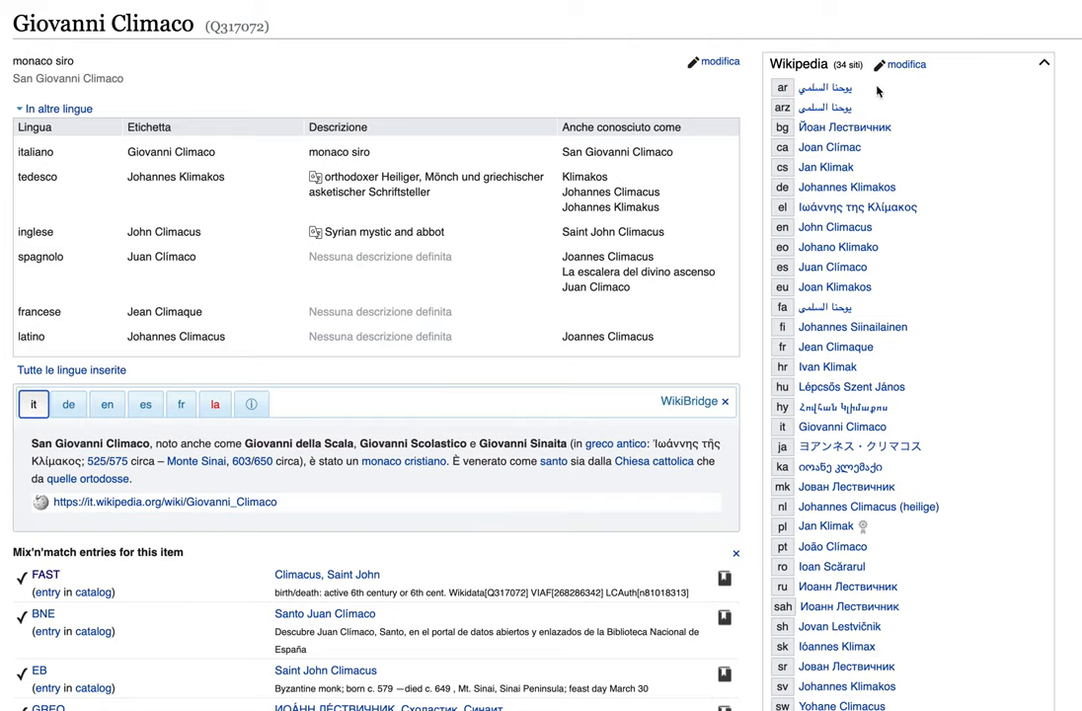
mouse_move(845, 486)
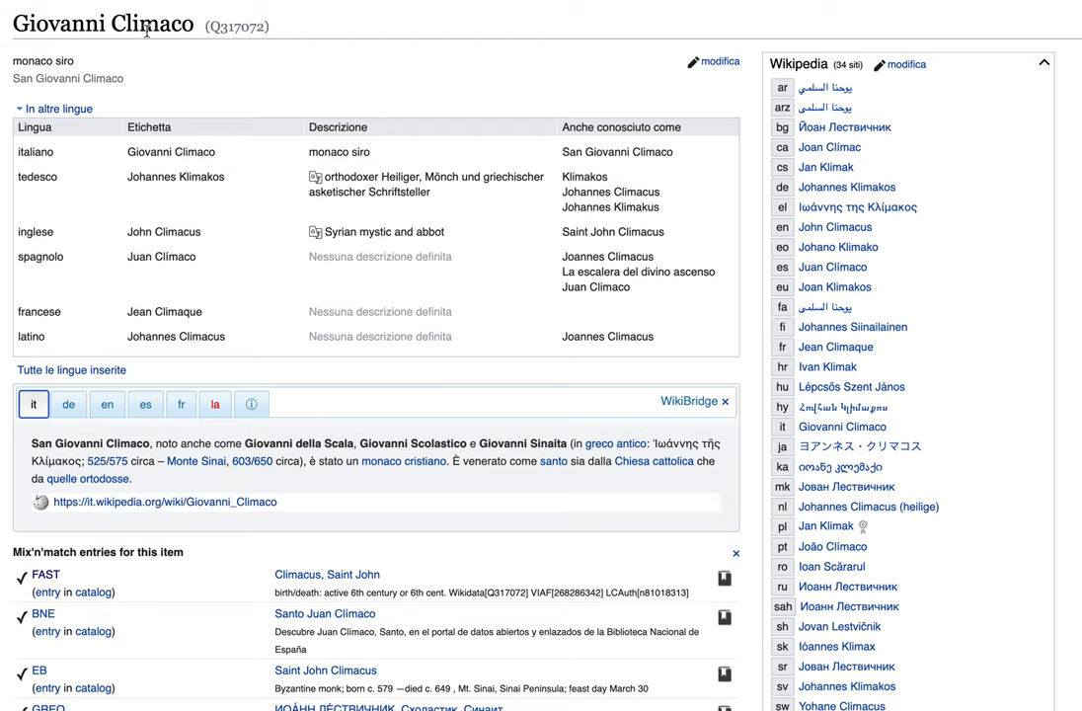
mouse_move(67, 403)
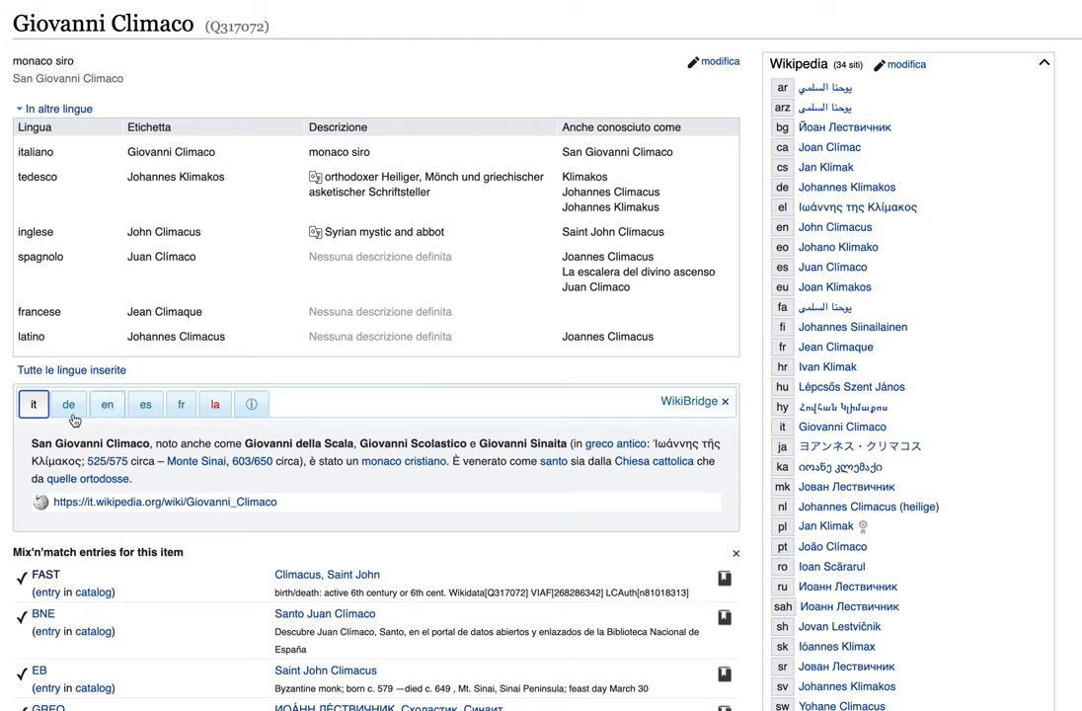
- Switch the WikiBridge panel from the German to the English Wikipedia intro on John Climacus
click(67, 403)
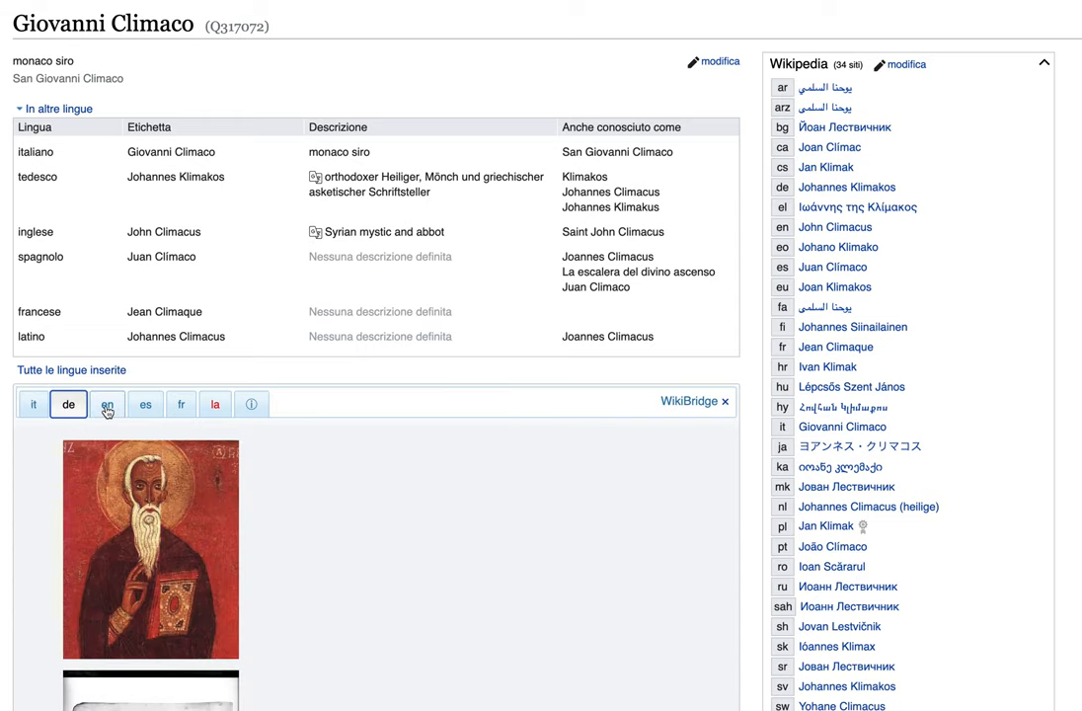
click(107, 403)
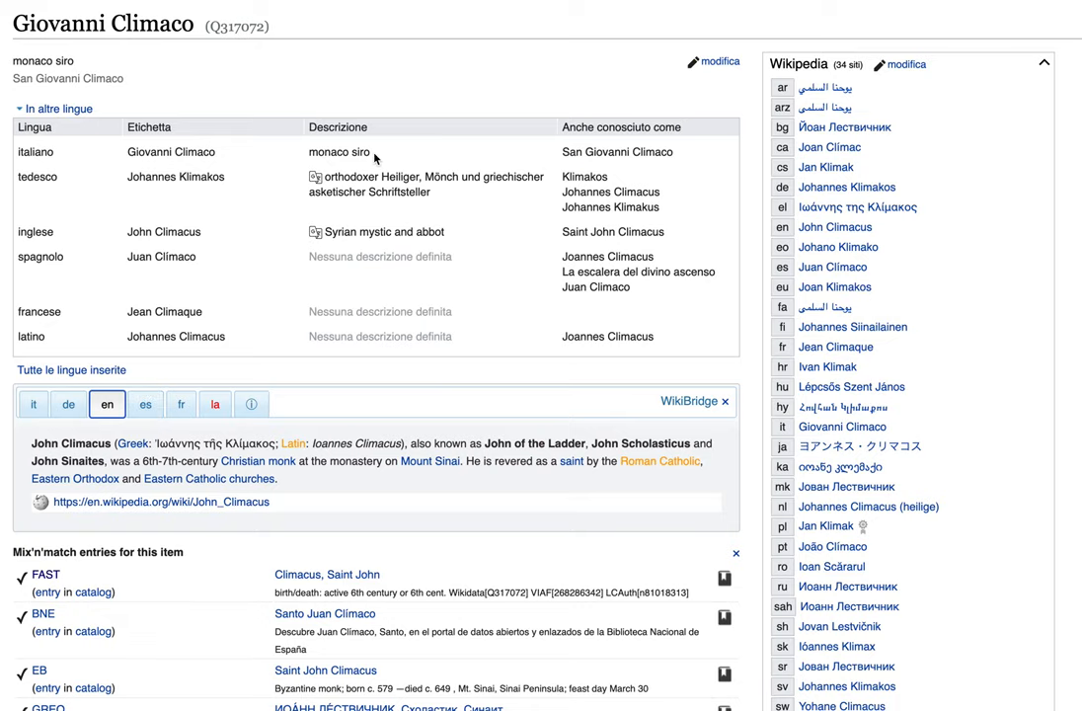
mouse_move(683, 158)
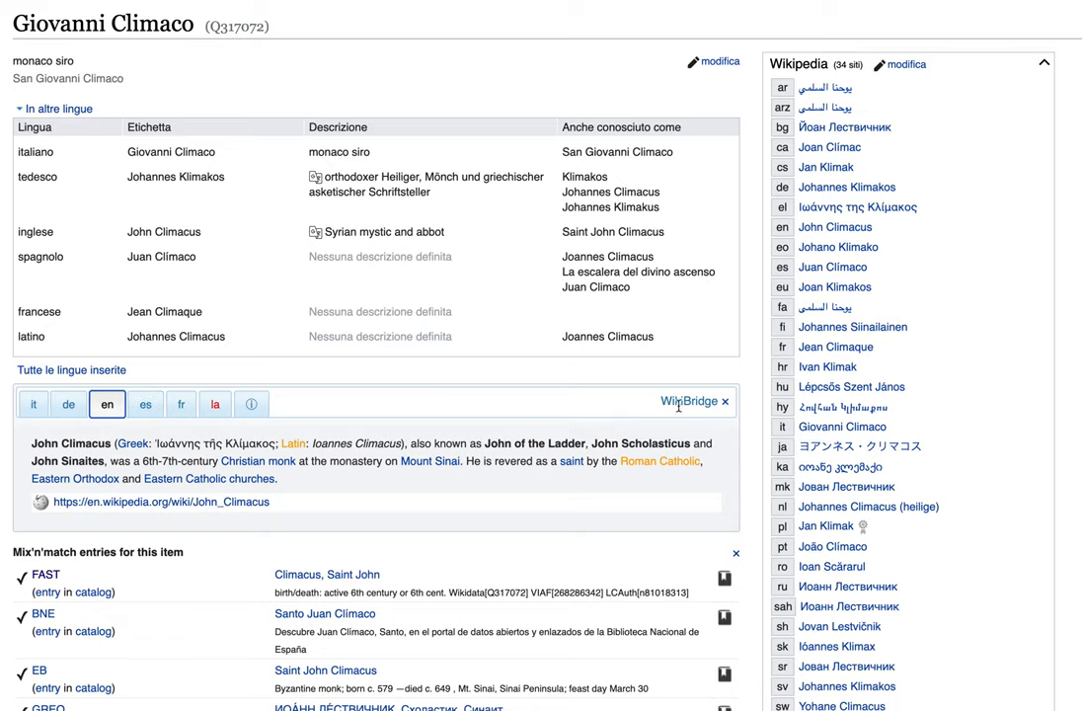
mouse_move(727, 406)
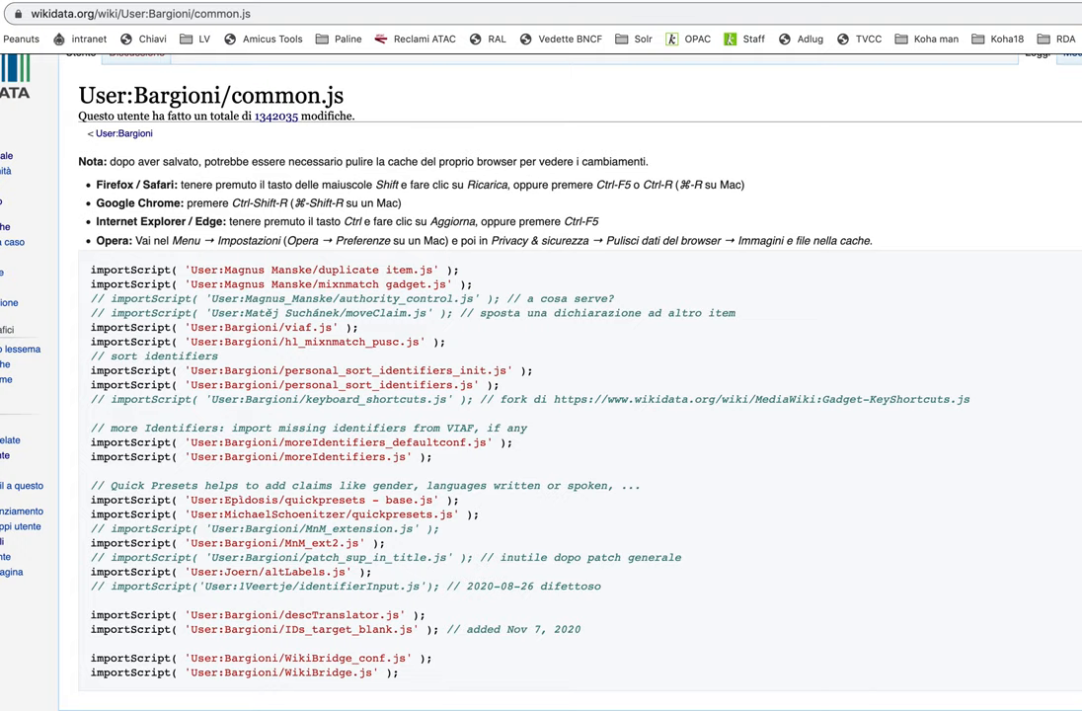
mouse_move(588, 316)
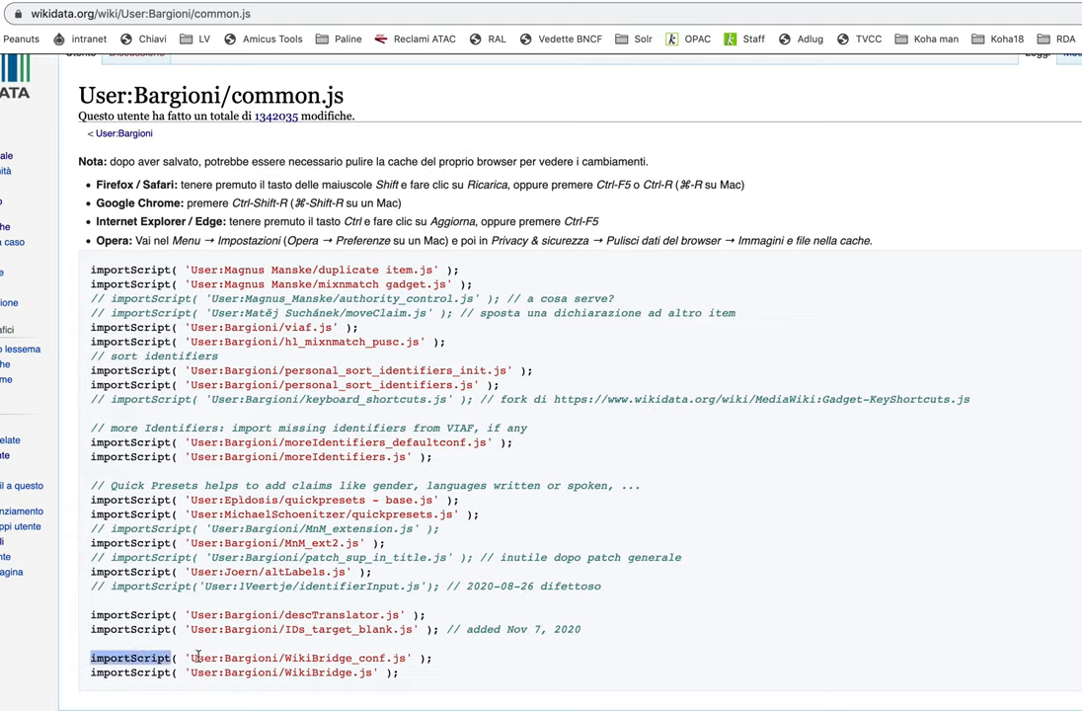
drag(90, 657, 404, 671)
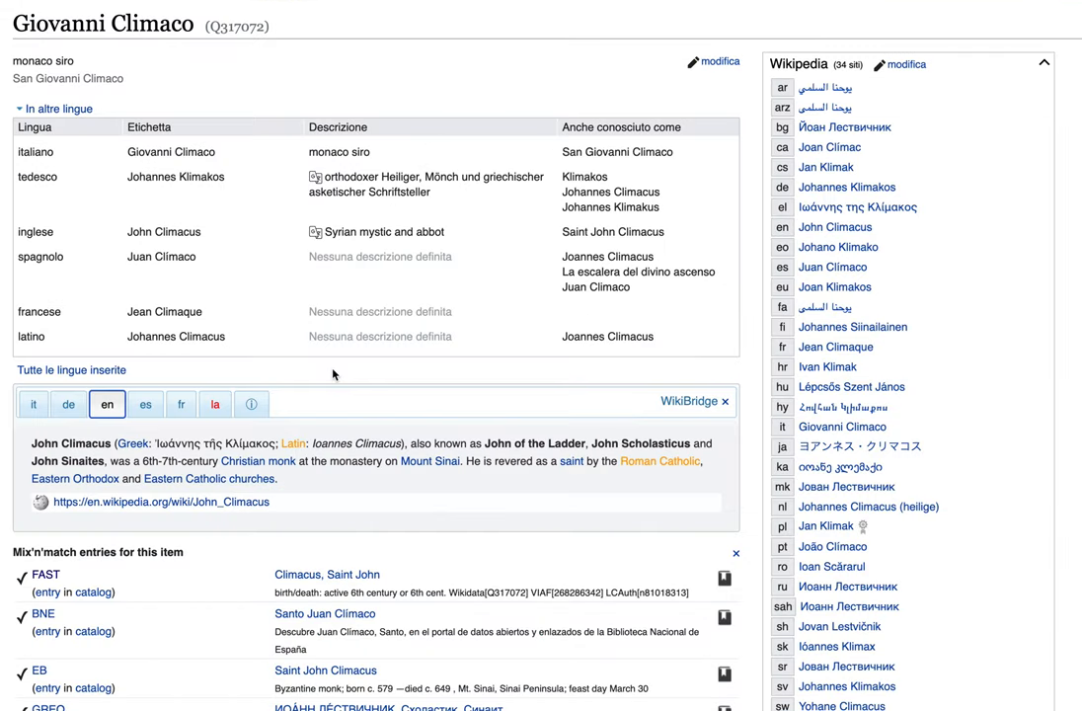
mouse_move(333, 375)
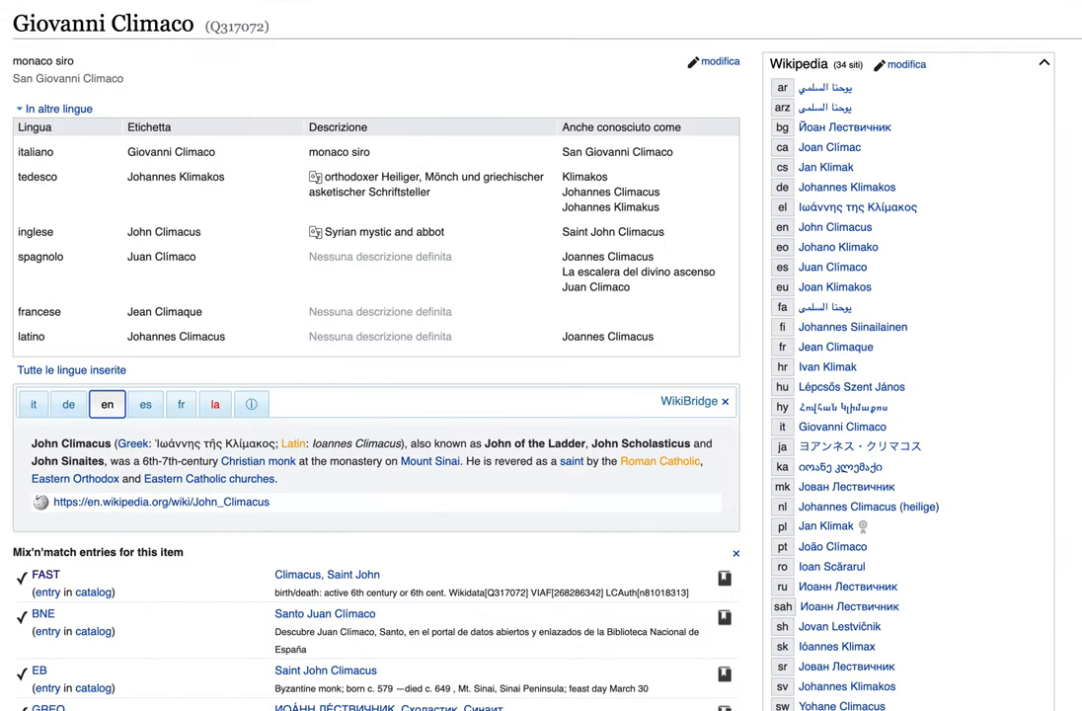